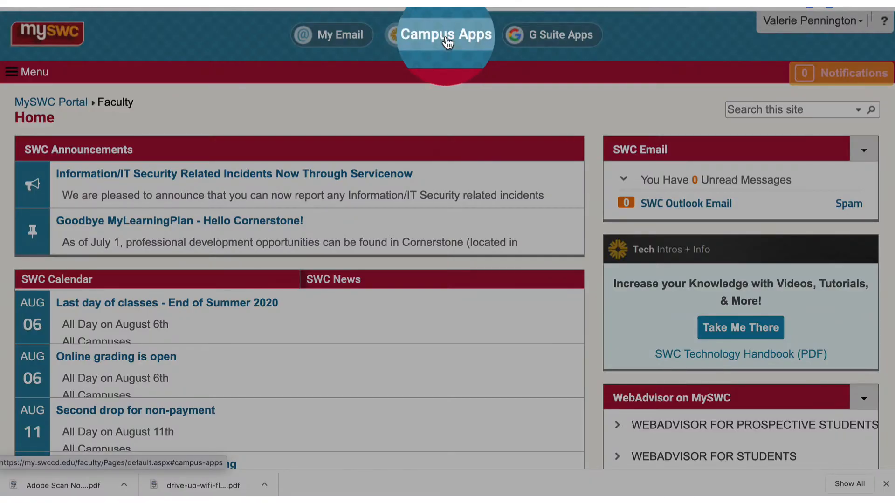
- Reach the Work at Home Apps category via Campus Apps, ServiceNow and Institutional Technology
{"action": "left_click", "coordinate": [446, 34]}
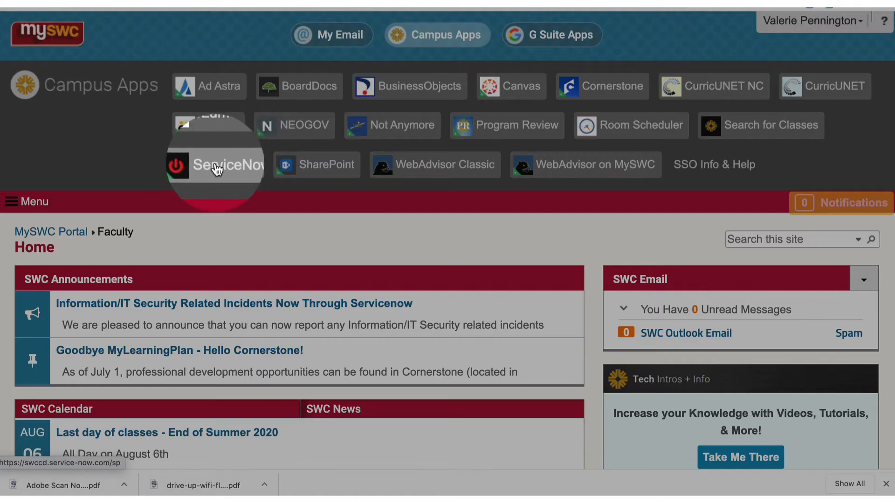
{"action": "left_click", "coordinate": [215, 165]}
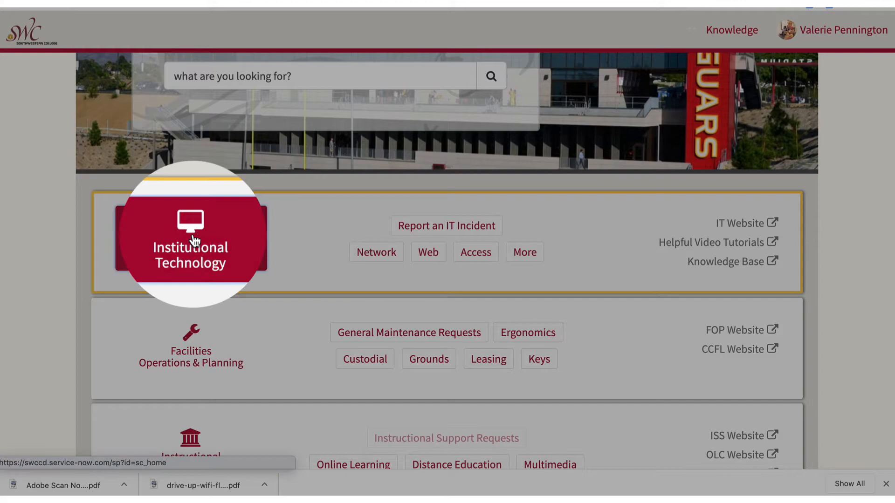
{"action": "left_click", "coordinate": [190, 237]}
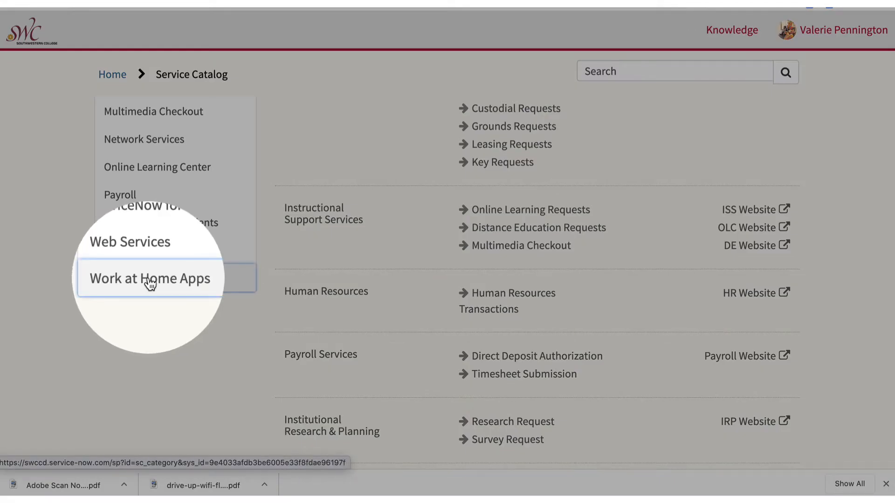
{"action": "left_click", "coordinate": [149, 278]}
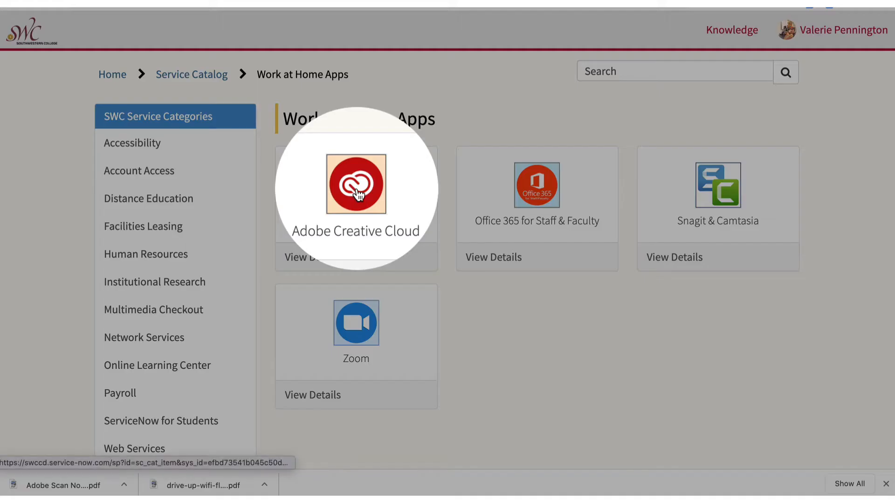
- View the Adobe Creative Cloud page and scroll through its instructions
{"action": "left_click", "coordinate": [355, 183]}
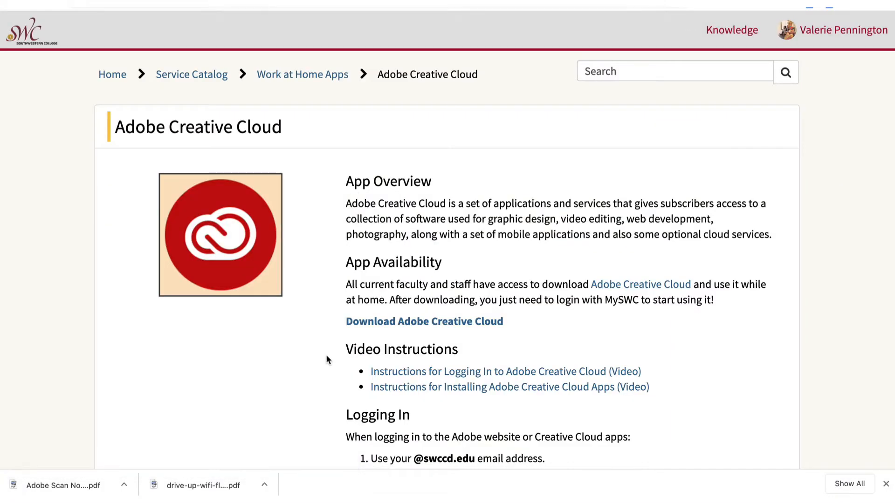
{"action": "scroll", "scroll_direction": "down", "scroll_amount": 3}
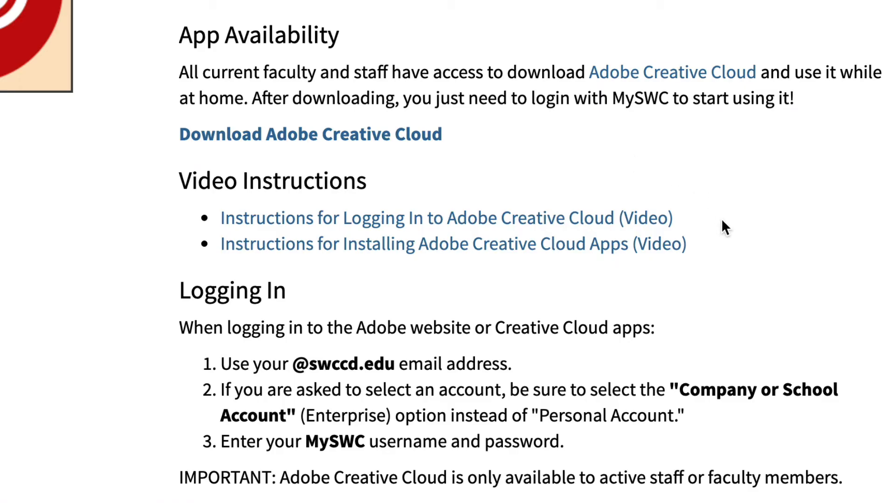
{"action": "scroll", "scroll_direction": "down", "scroll_amount": 3}
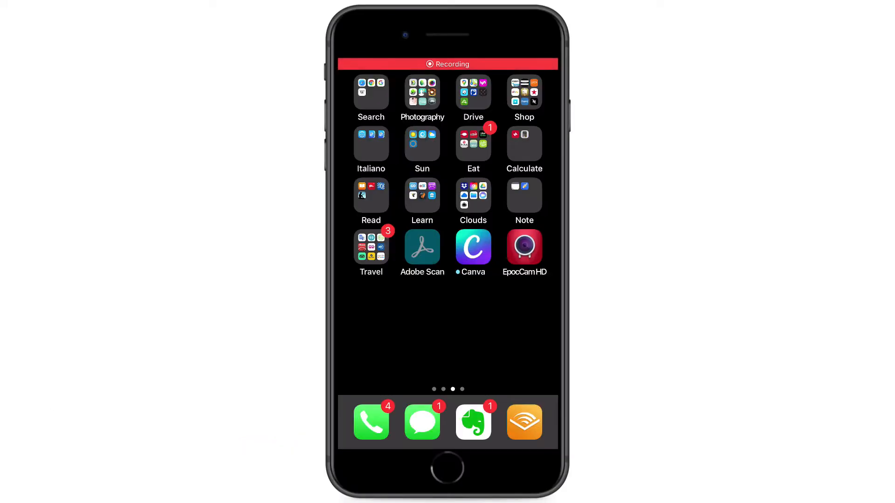
- Sign in to Adobe Scan with the SWC e-mail address using the Company or School Account
{"action": "left_click", "coordinate": [421, 248]}
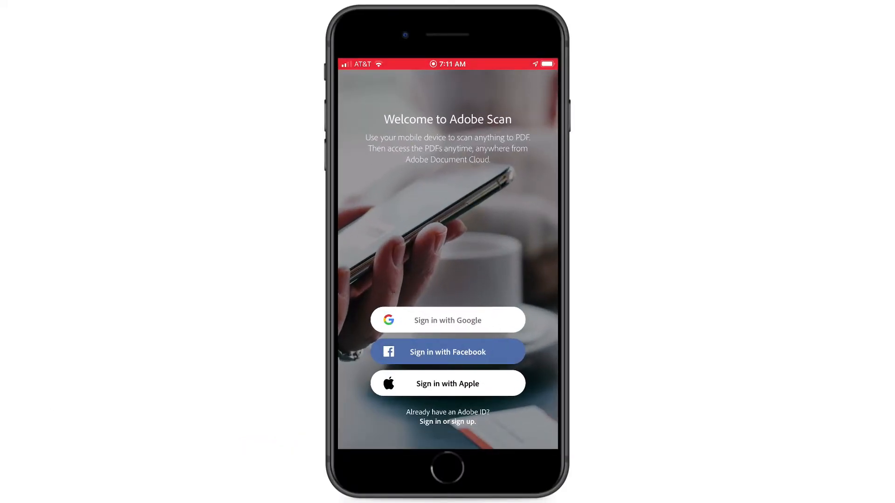
{"action": "left_click", "coordinate": [446, 421]}
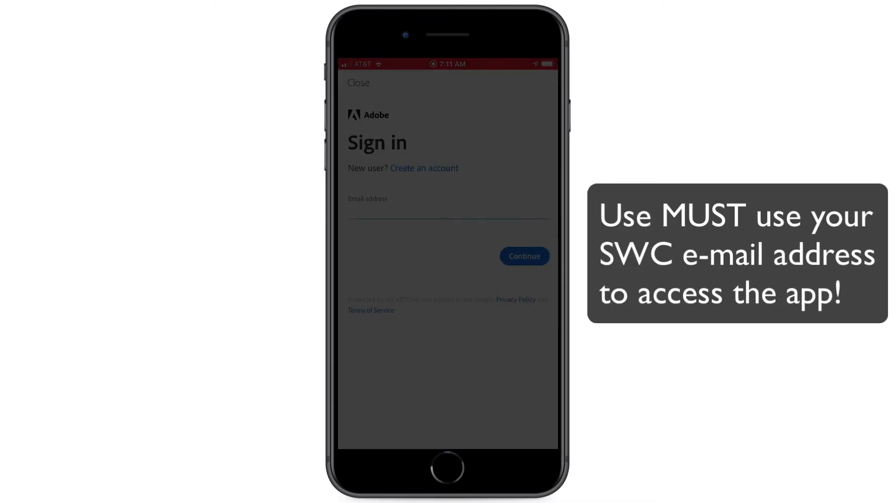
{"action": "left_click", "coordinate": [448, 203]}
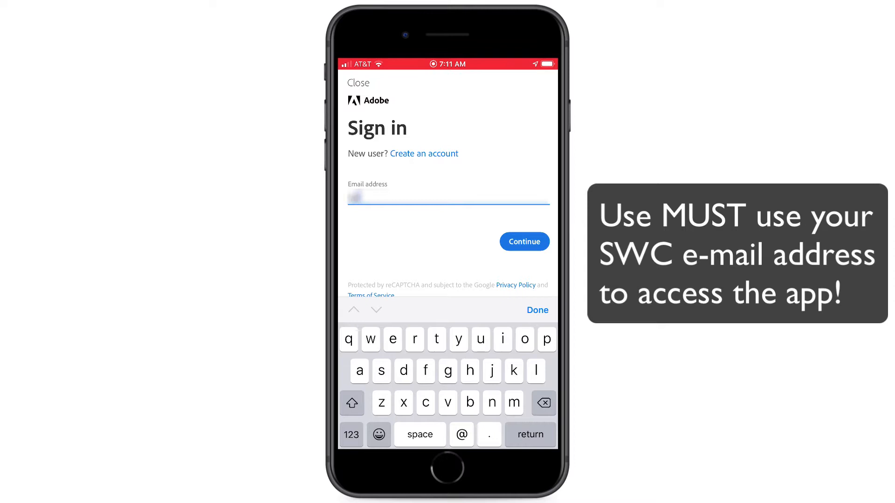
{"action": "left_click", "coordinate": [523, 241]}
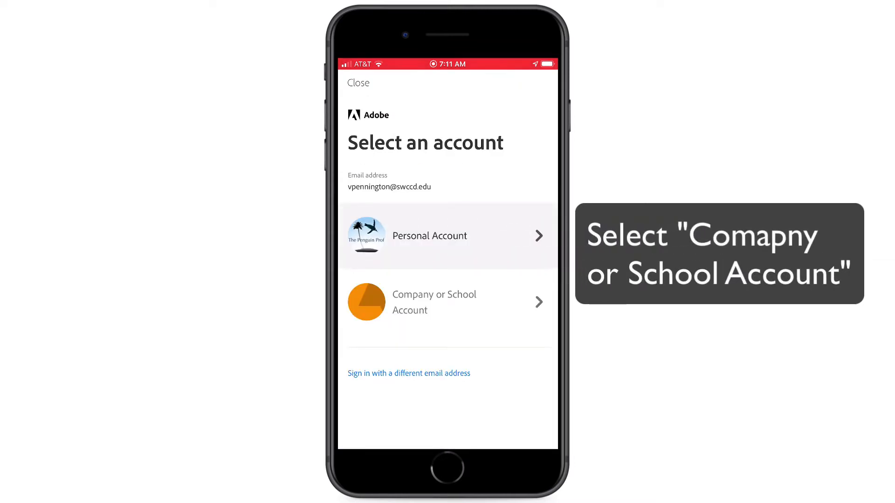
{"action": "left_click", "coordinate": [433, 302]}
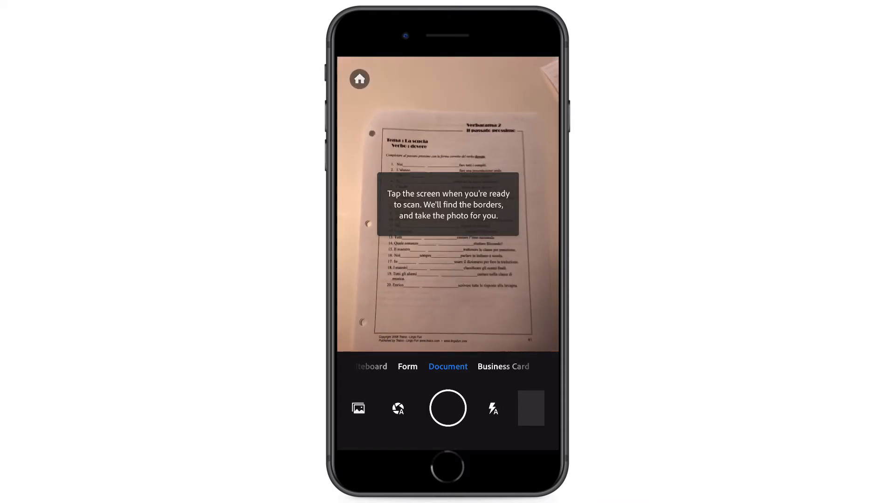
- Auto-capture the worksheet page in Document mode and continue to the review screen
{"action": "left_click", "coordinate": [447, 205]}
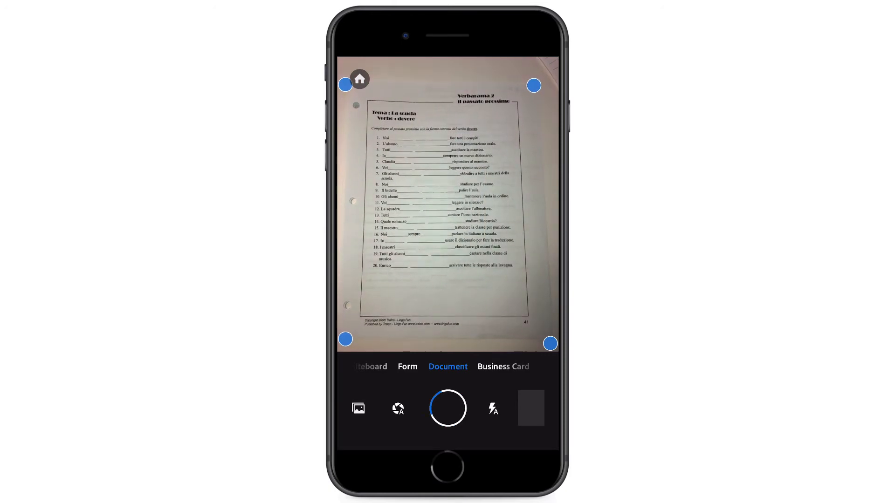
{"action": "left_click", "coordinate": [448, 409]}
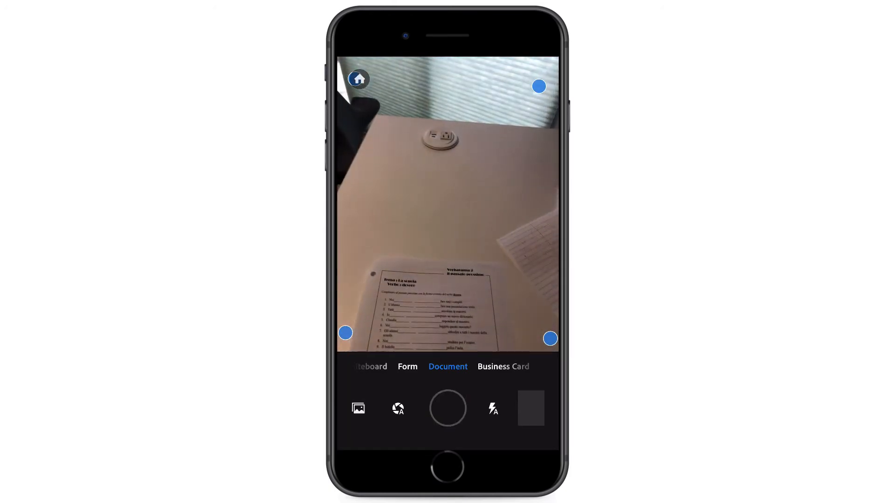
{"action": "left_click", "coordinate": [446, 409]}
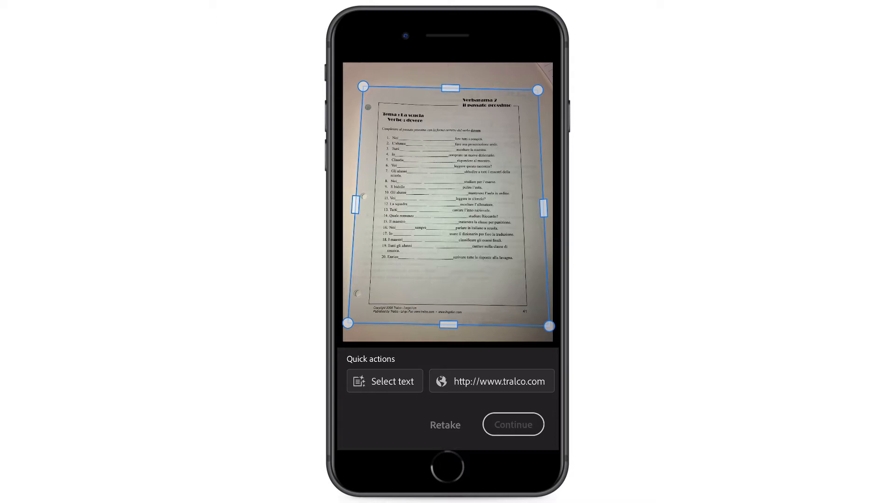
{"action": "left_click", "coordinate": [511, 425]}
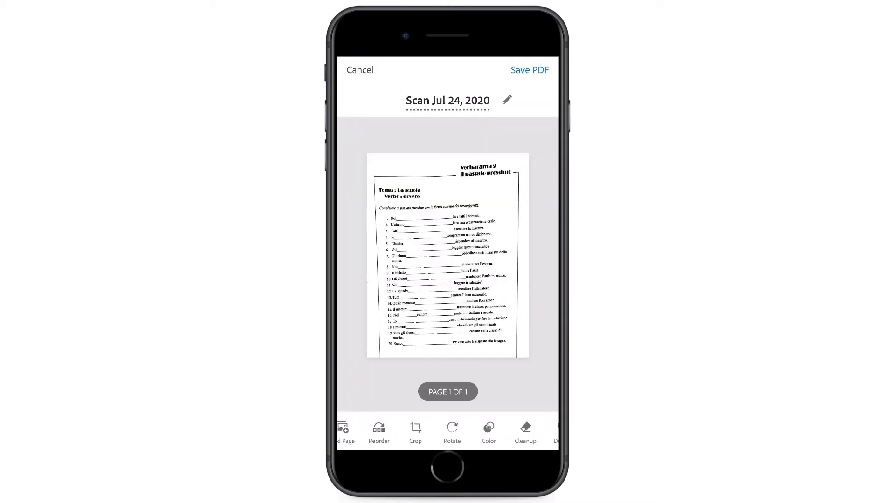
- Rename the scan to 'Passoto Prossimo' with the Jul 24, 2020 date appended
{"action": "left_click", "coordinate": [506, 100]}
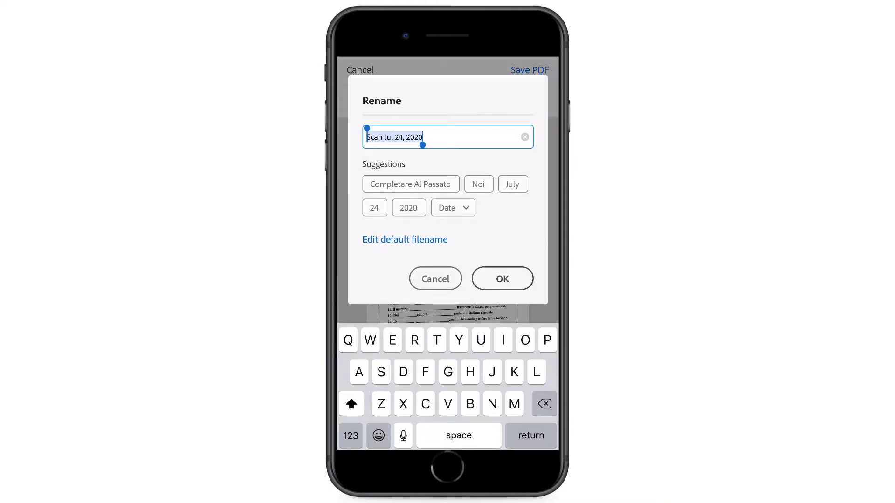
{"action": "type", "text": "Pass"}
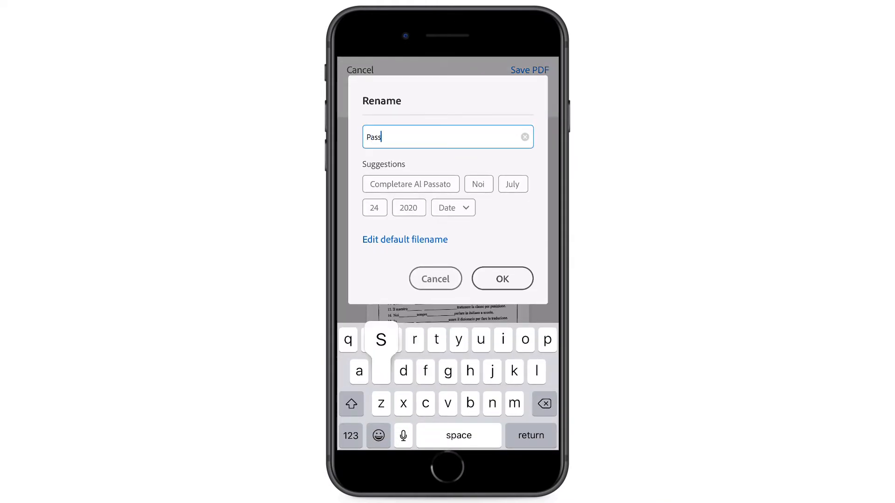
{"action": "type", "text": "oto P"}
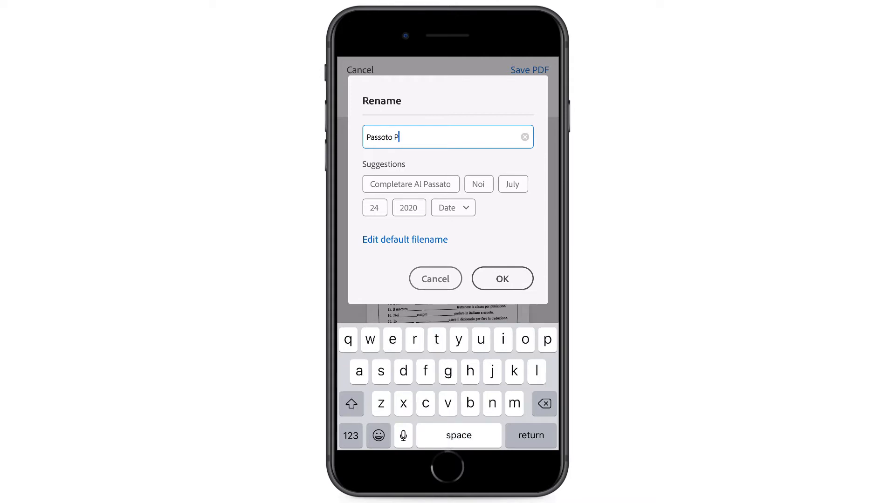
{"action": "type", "text": "rossimo"}
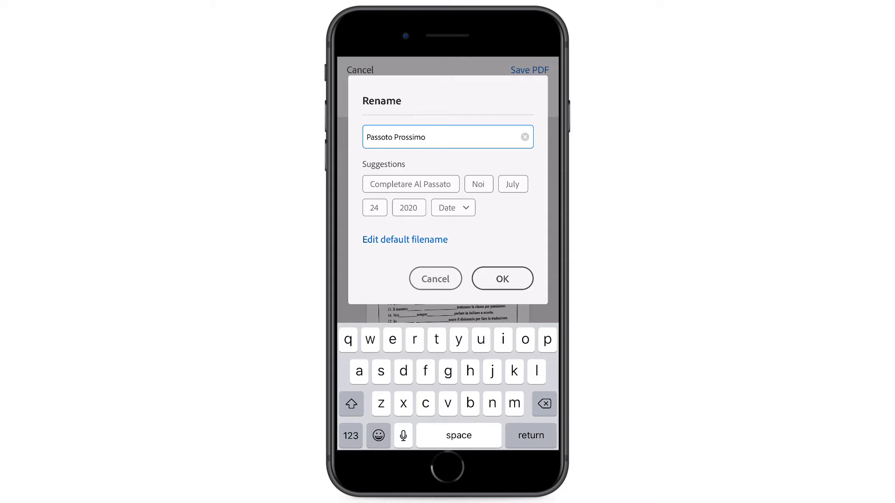
{"action": "left_click", "coordinate": [452, 207]}
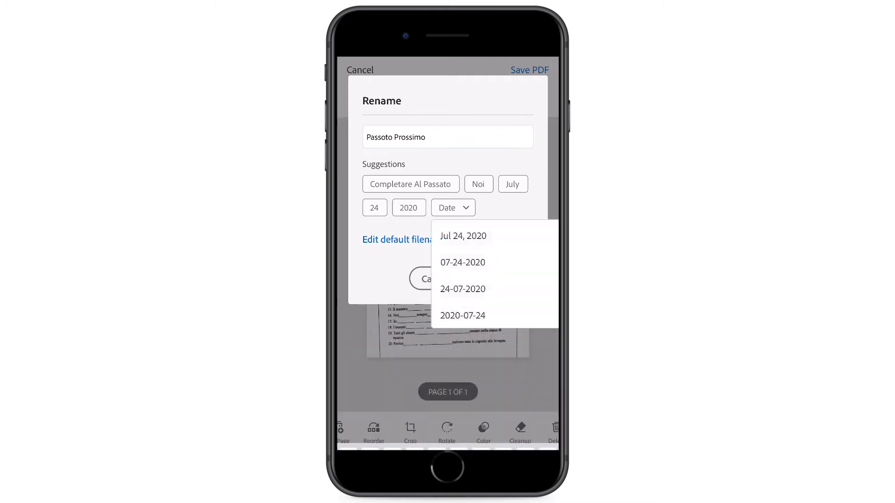
{"action": "left_click", "coordinate": [463, 235]}
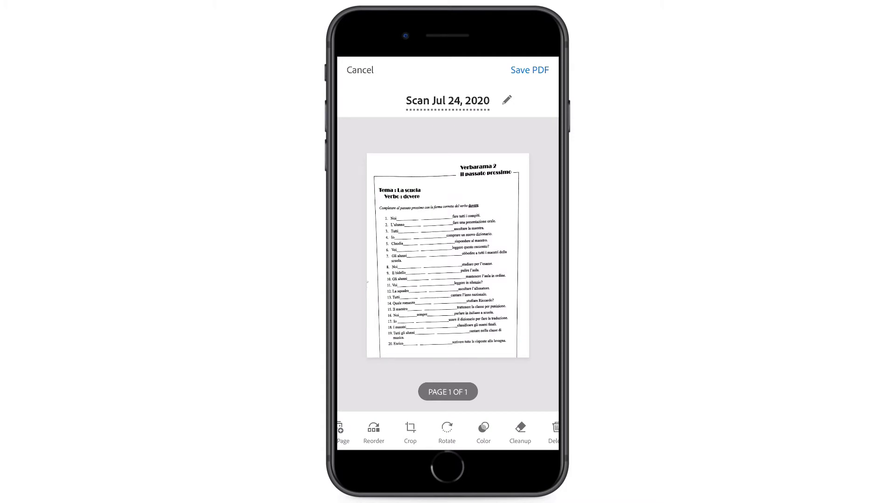
- Save the scan, create a shareable link to it, and return to the camera for a new scan
{"action": "left_click", "coordinate": [520, 432]}
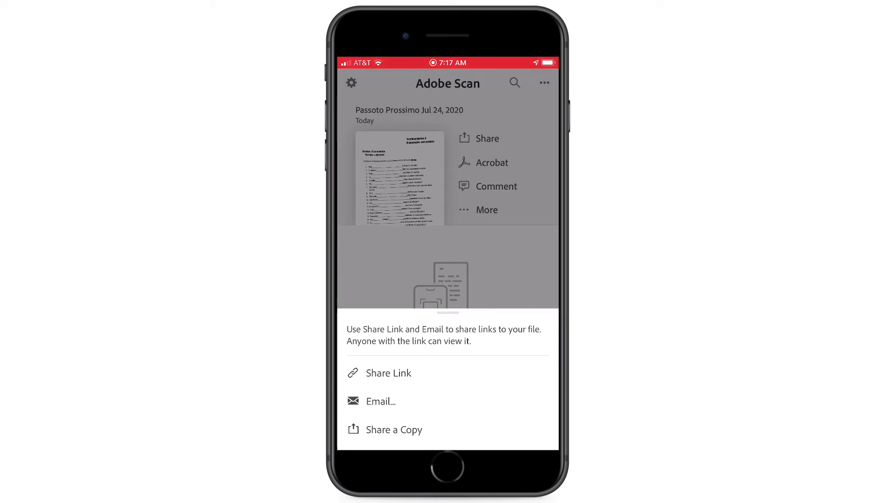
{"action": "left_click", "coordinate": [388, 372]}
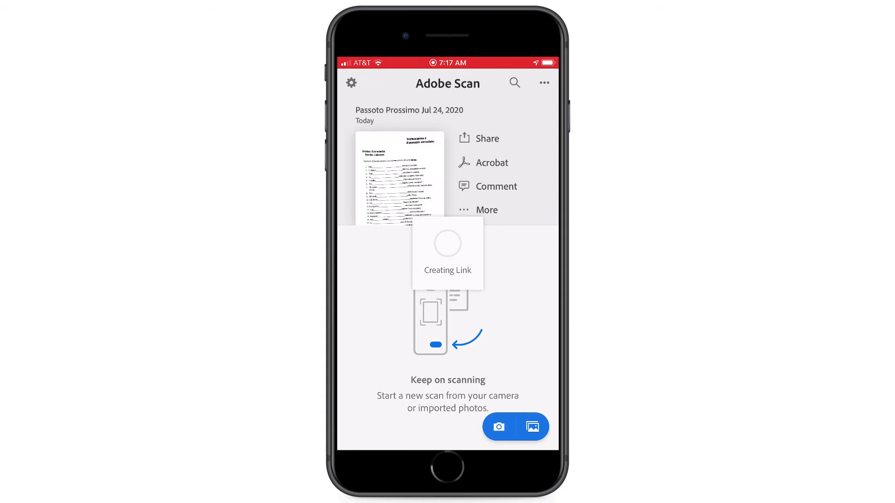
{"action": "left_click", "coordinate": [497, 427]}
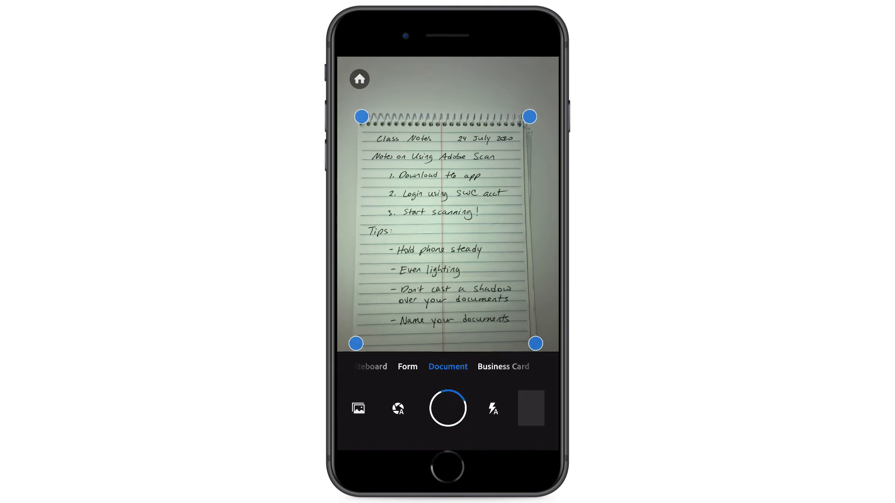
- Capture the handwritten Class Notes page and bring it up on the review screen
{"action": "left_click", "coordinate": [447, 408]}
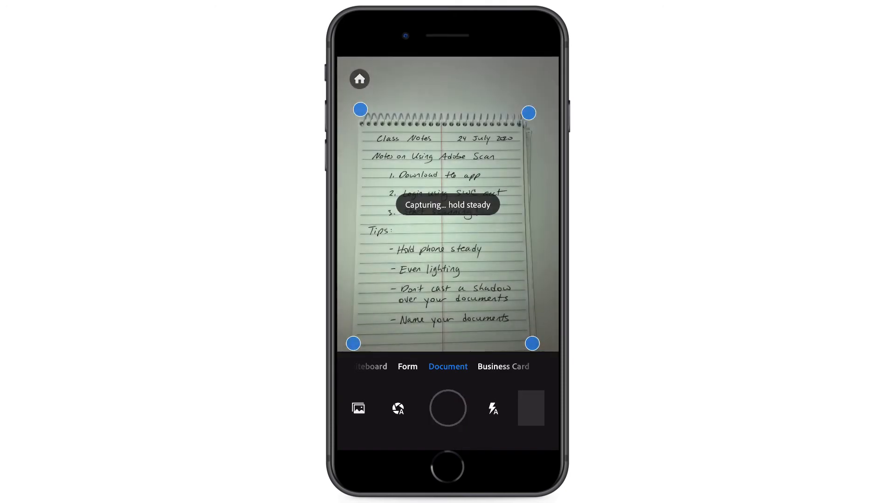
{"action": "left_click", "coordinate": [448, 408]}
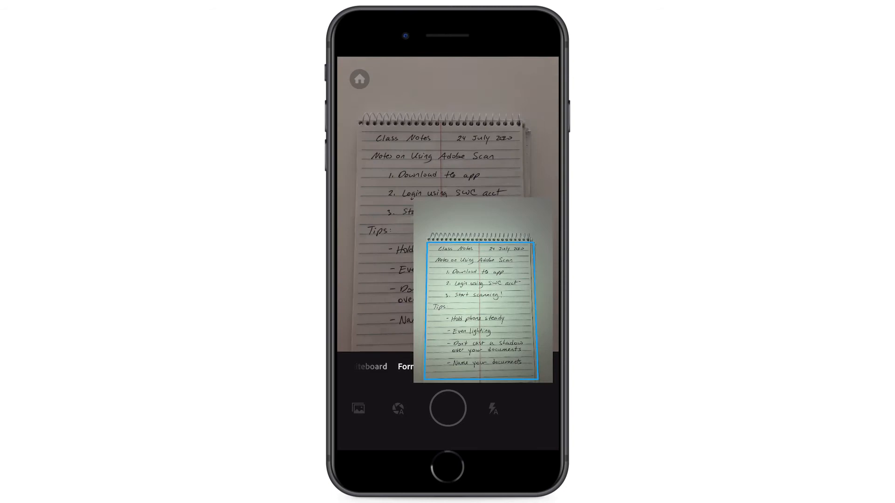
{"action": "left_click", "coordinate": [447, 408]}
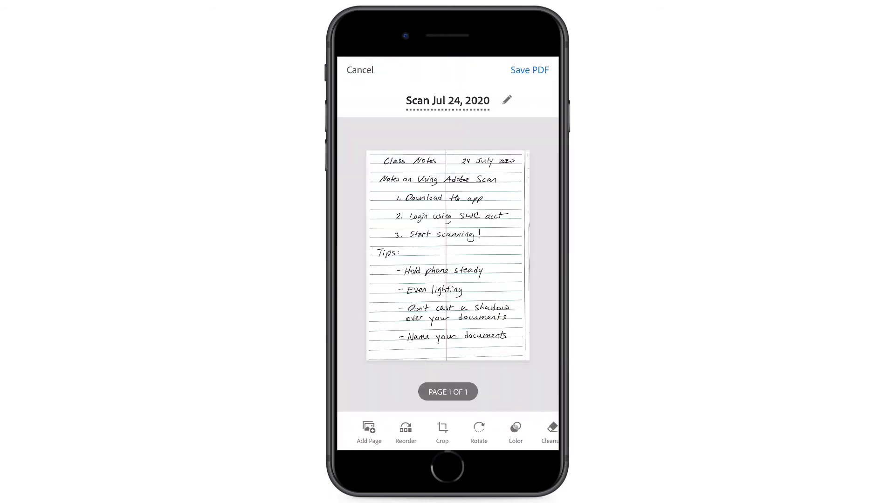
{"action": "scroll", "scroll_direction": "left", "scroll_amount": 3}
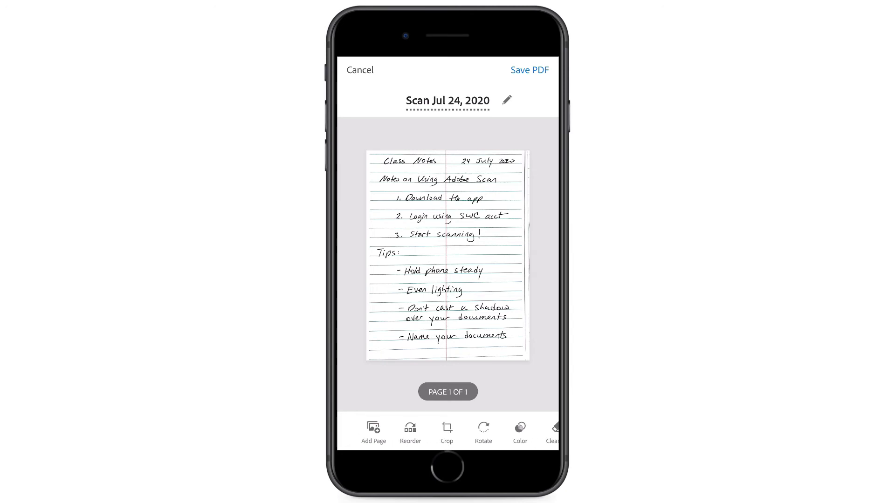
- Rename the scan to 'Adobe Scan Notes' with the Jul 24, 2020 date appended
{"action": "left_click", "coordinate": [507, 101]}
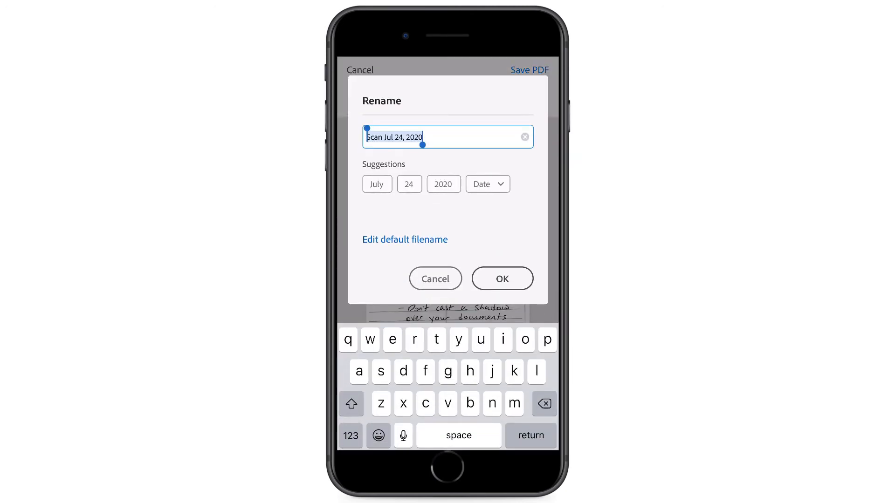
{"action": "type", "text": "d"}
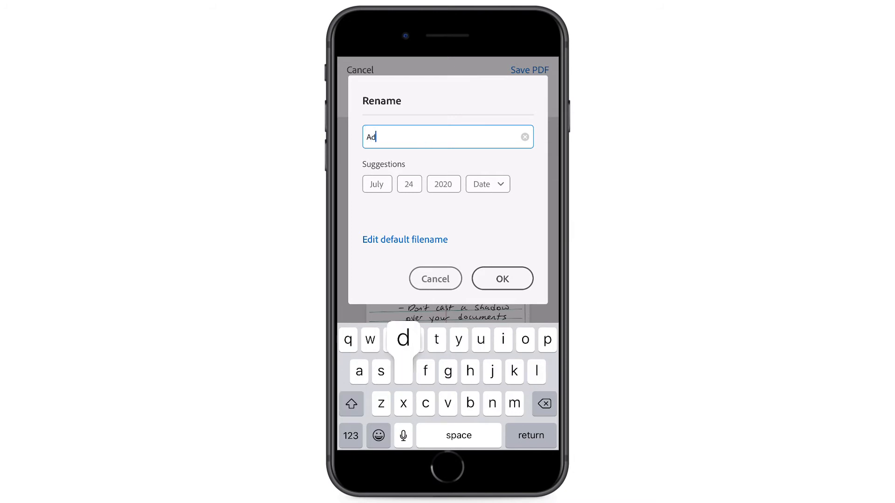
{"action": "left_click", "coordinate": [482, 183]}
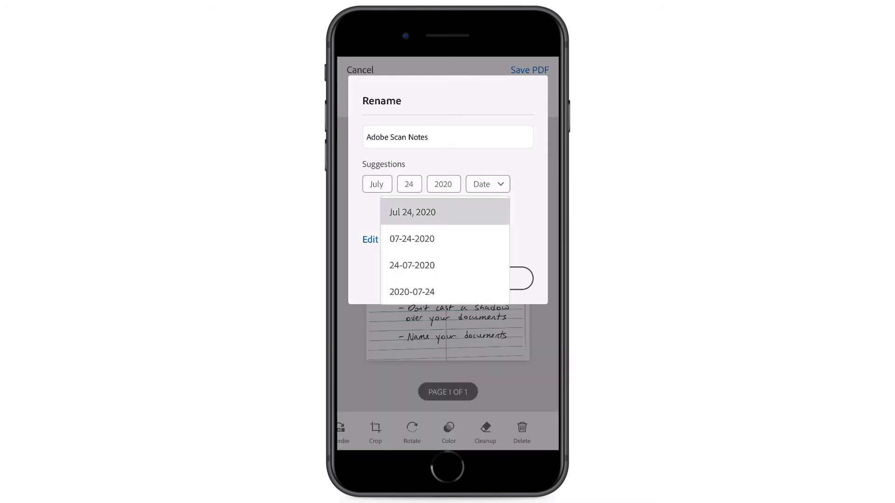
{"action": "left_click", "coordinate": [411, 211]}
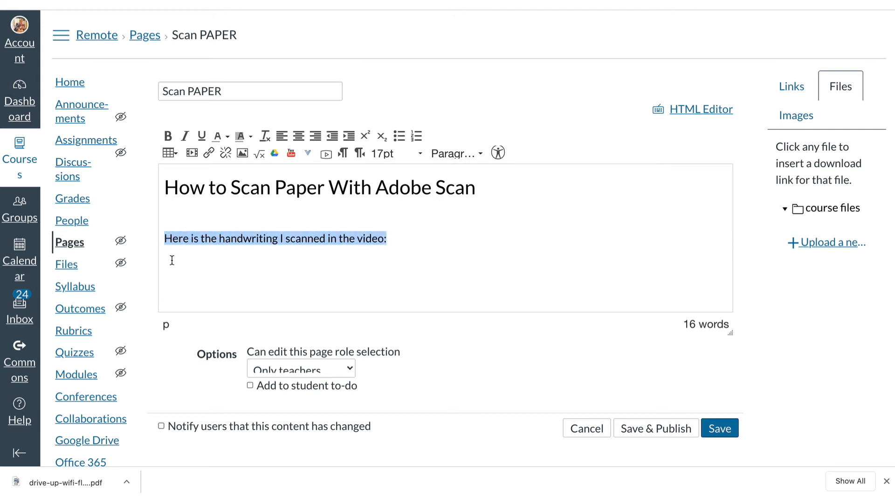
{"action": "mouse_move", "coordinate": [649, 231]}
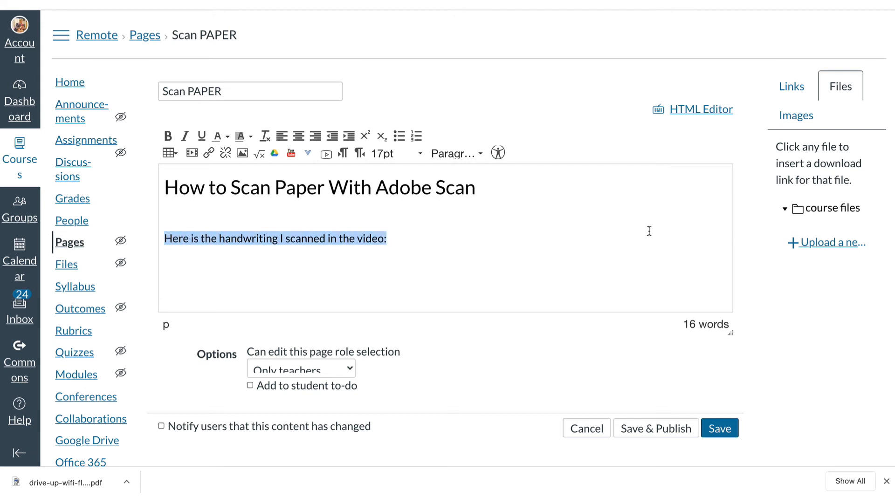
- Upload the Adobe Scan Notes PDF, link the selected sentence to it, and save the page
{"action": "left_click", "coordinate": [831, 242]}
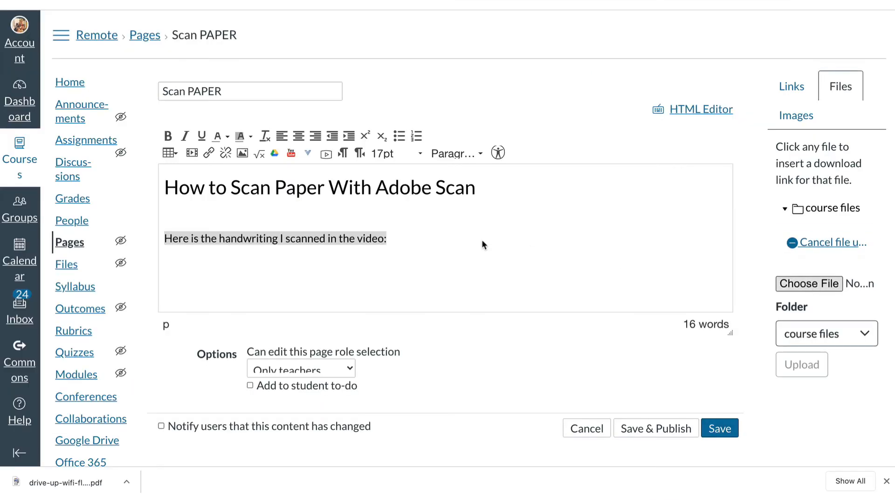
{"action": "left_click", "coordinate": [808, 283]}
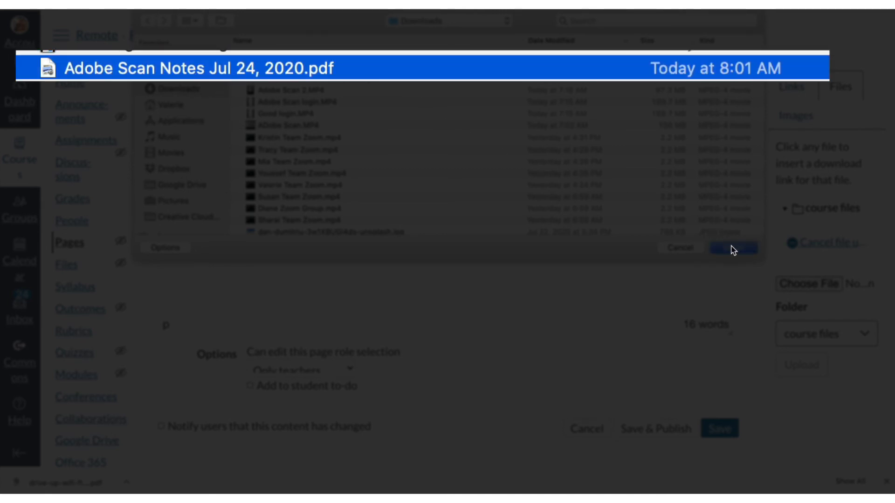
{"action": "left_click", "coordinate": [733, 247]}
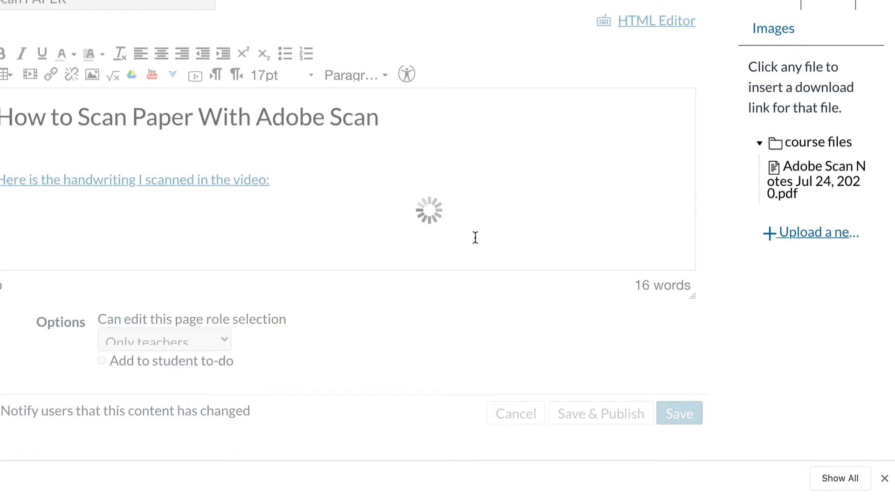
{"action": "left_click", "coordinate": [678, 414]}
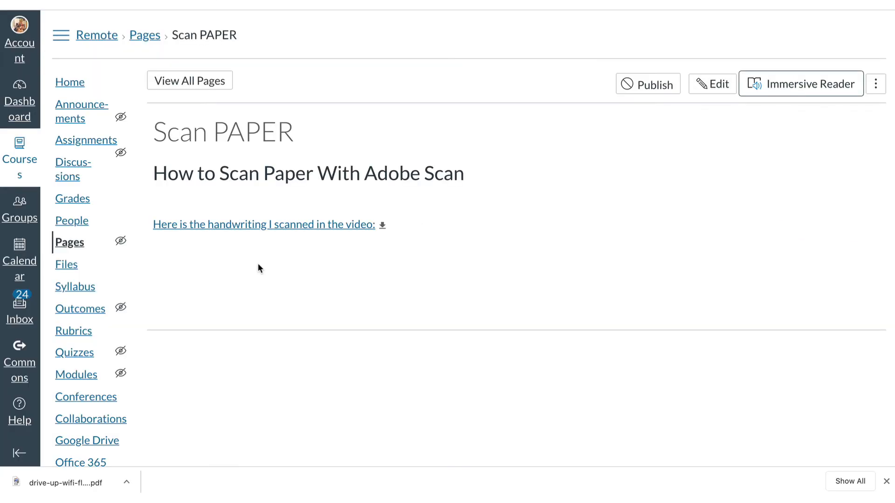
- Preview the linked scan PDF inline on the page and scroll through the handwritten notes
{"action": "left_click", "coordinate": [383, 225]}
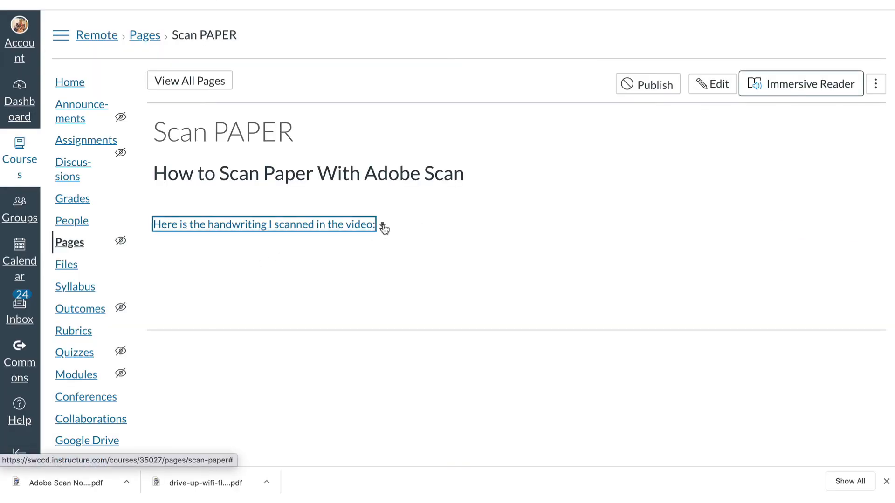
{"action": "left_click", "coordinate": [383, 226]}
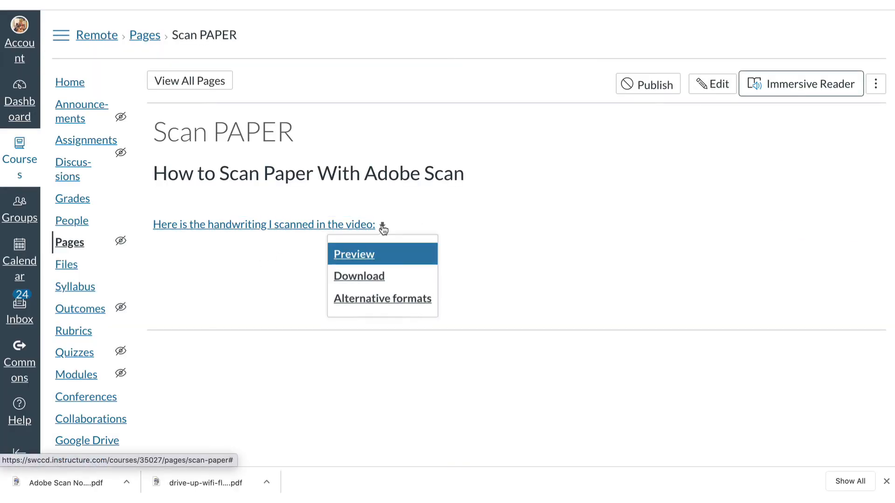
{"action": "mouse_move", "coordinate": [360, 255]}
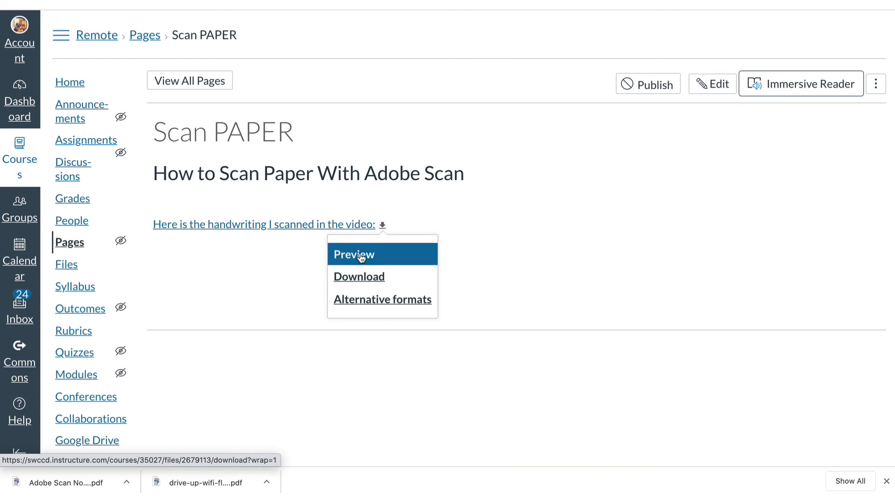
{"action": "left_click", "coordinate": [354, 254]}
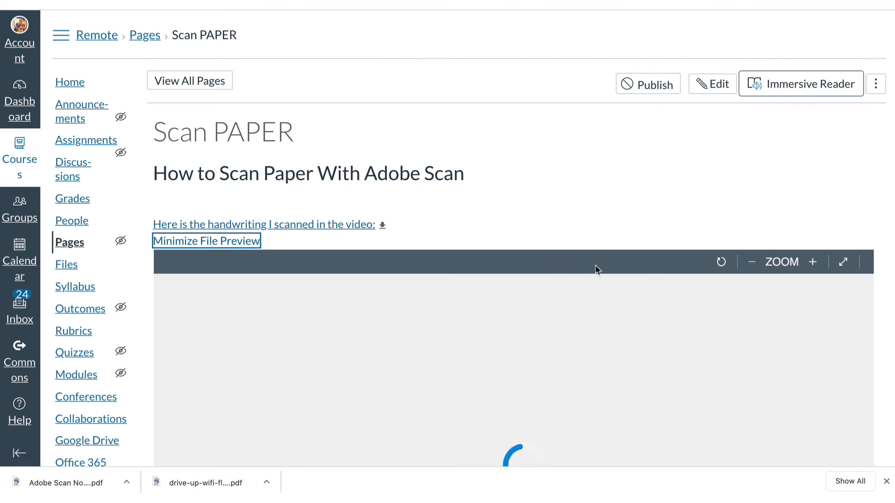
{"action": "scroll", "scroll_direction": "down", "scroll_amount": 3}
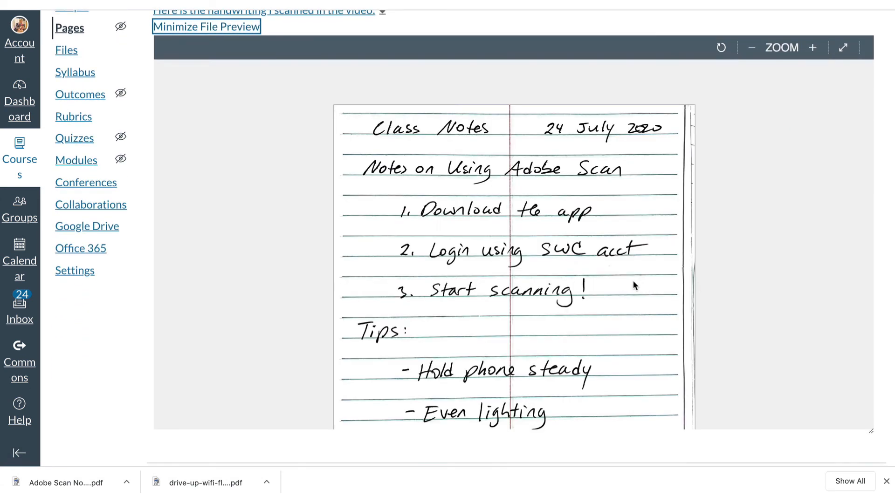
{"action": "scroll", "scroll_direction": "down", "scroll_amount": 3}
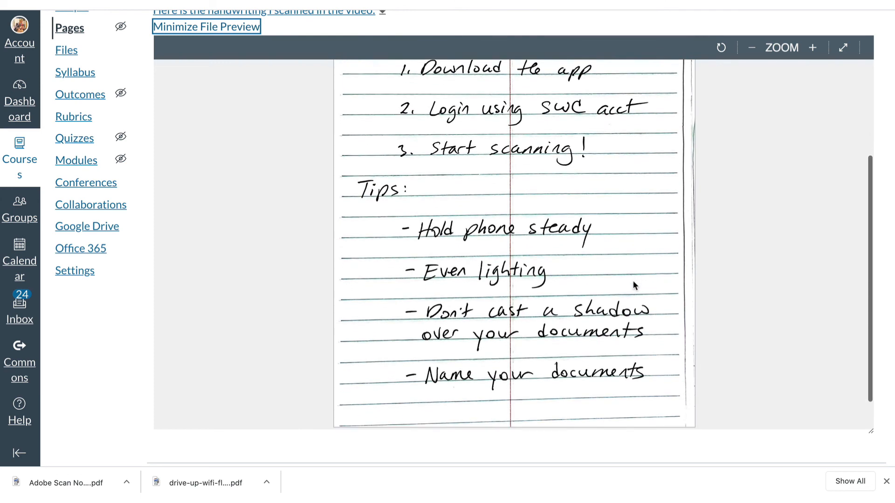
{"action": "scroll", "scroll_direction": "down", "scroll_amount": 3}
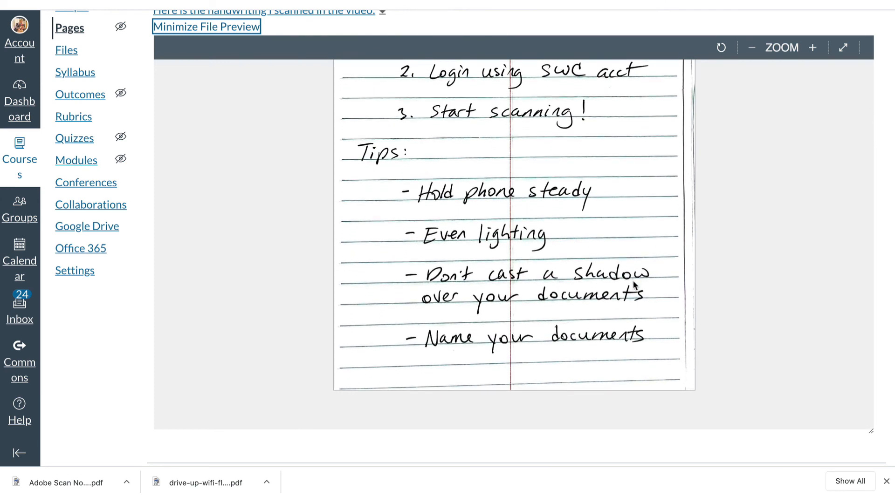